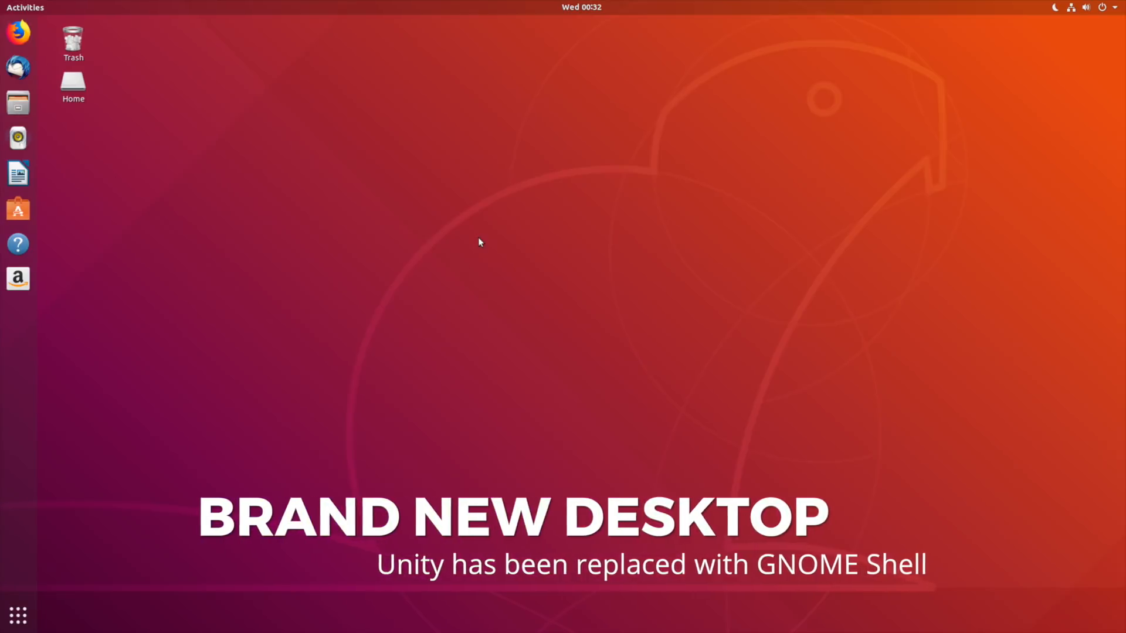
{"action": "mouse_move", "coordinate": [17, 33]}
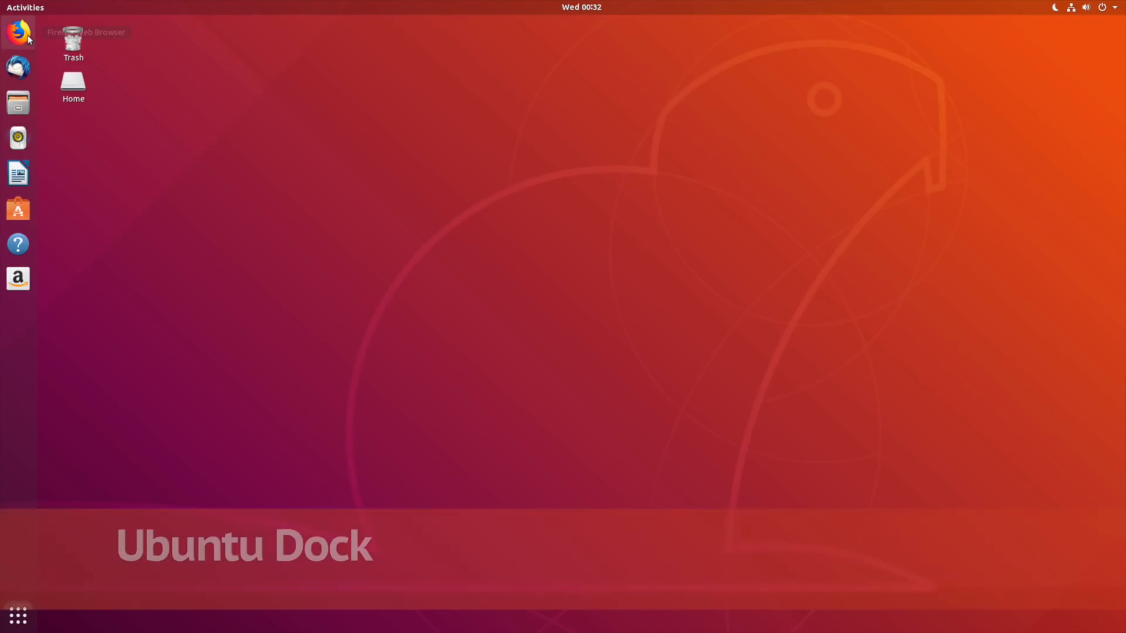
{"action": "mouse_move", "coordinate": [31, 239]}
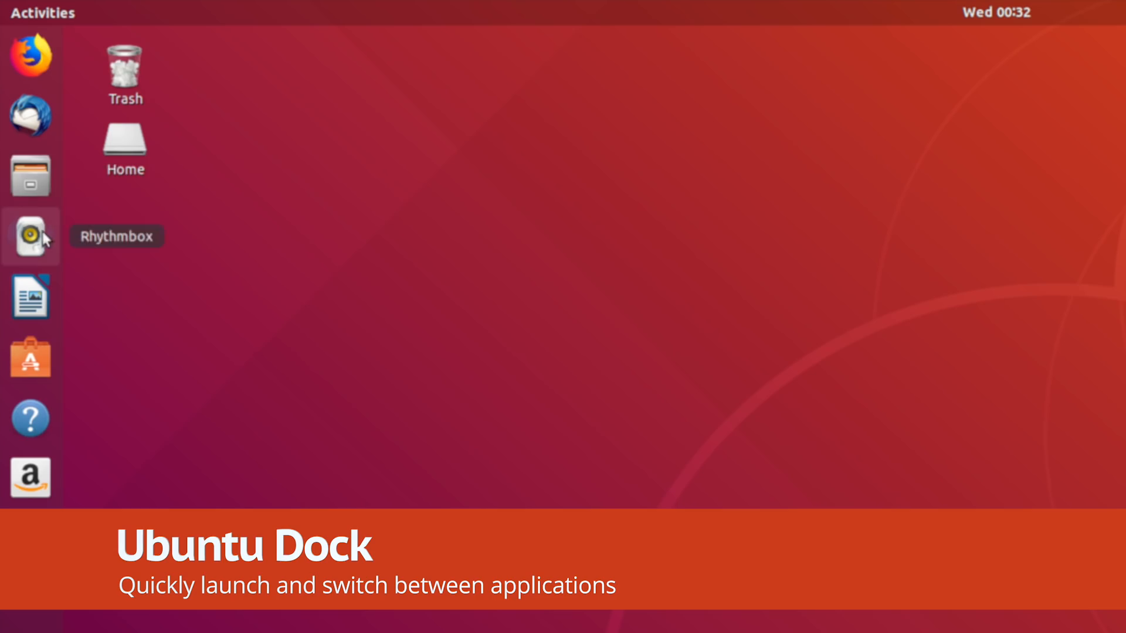
{"action": "mouse_move", "coordinate": [28, 381]}
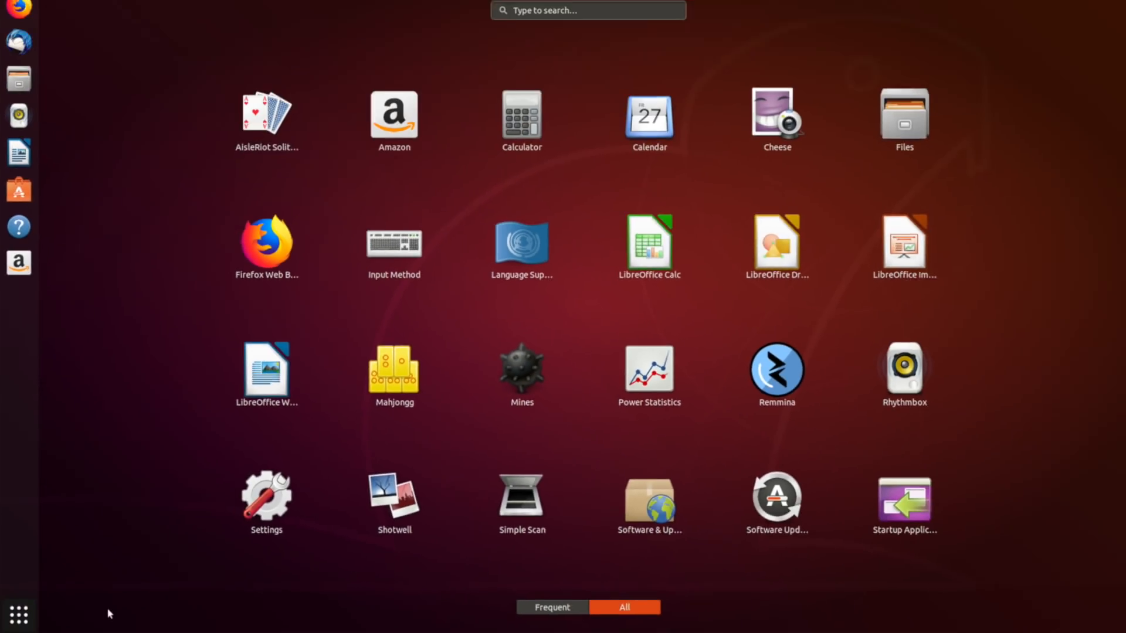
Search the launcher for Calendar, then switch the view to frequently used apps only
{"action": "type", "text": "calenda"}
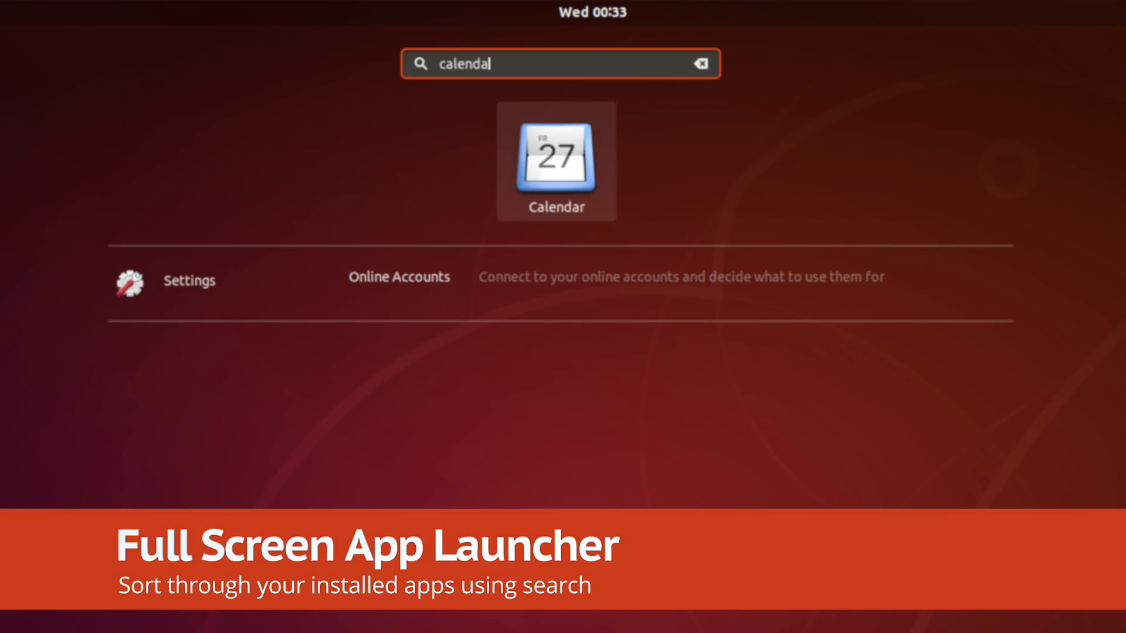
{"action": "left_click", "coordinate": [701, 64]}
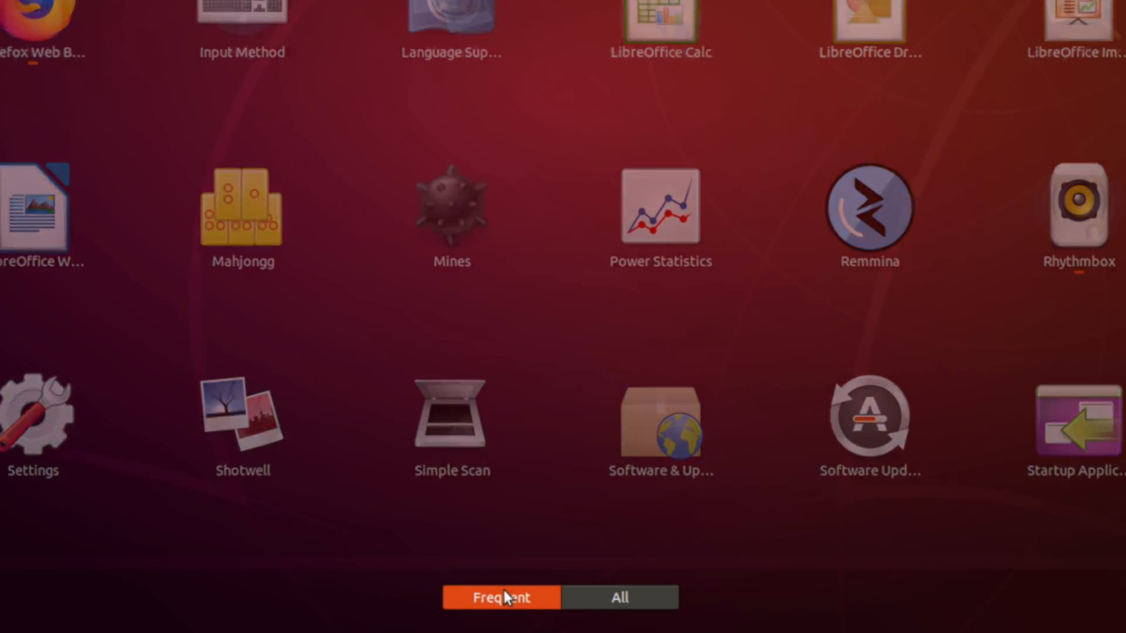
{"action": "left_click", "coordinate": [619, 597]}
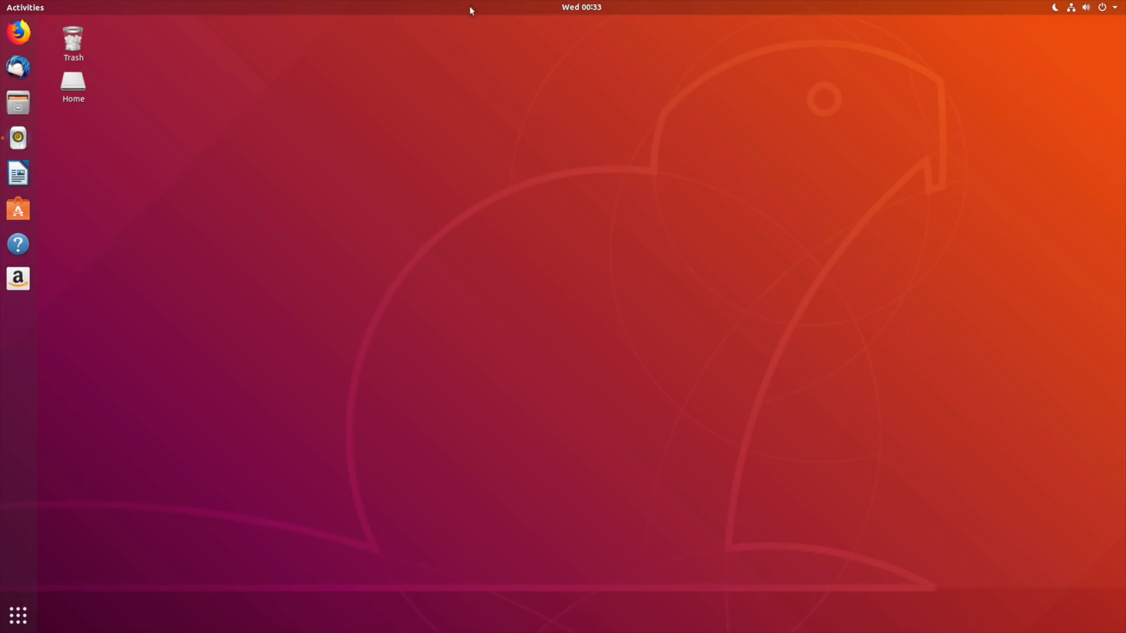
Bring up the Welcome to Ubuntu wizard at its Livepatch page
{"action": "left_click", "coordinate": [581, 7]}
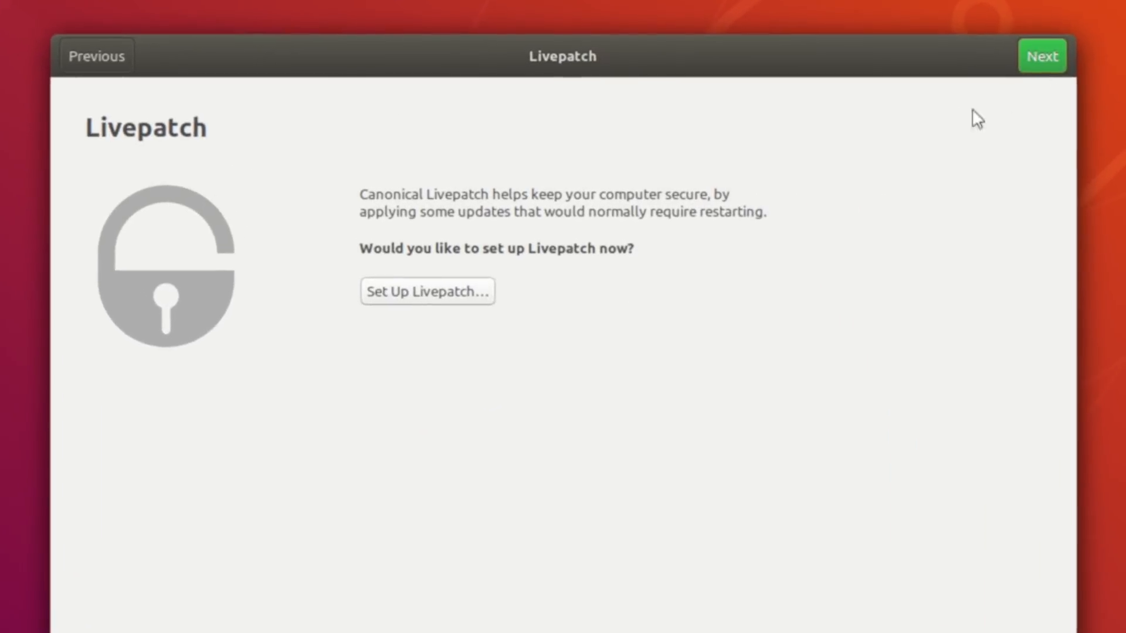
Start Livepatch setup, cancel the password prompt, and decline sending system info to Canonical
{"action": "left_click", "coordinate": [427, 291]}
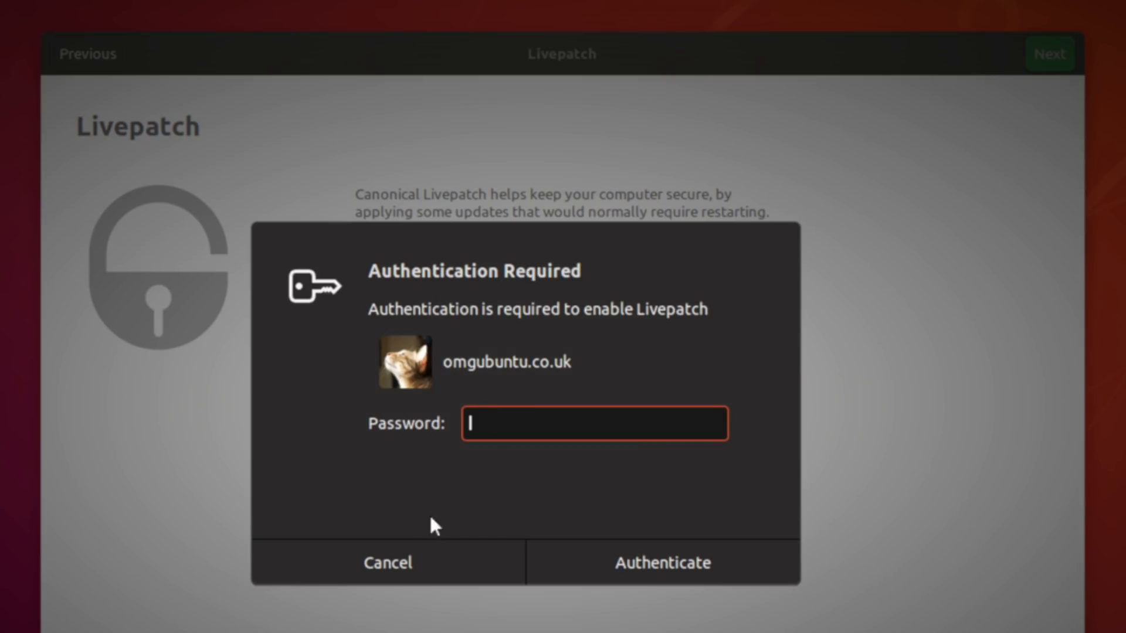
{"action": "left_click", "coordinate": [387, 562]}
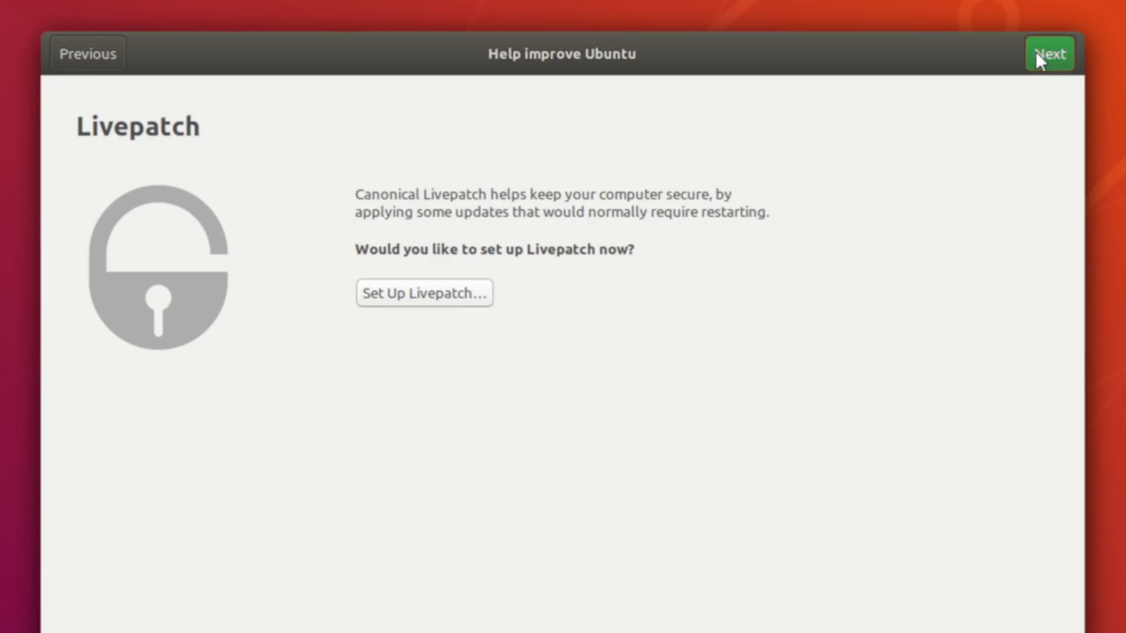
{"action": "left_click", "coordinate": [1048, 54]}
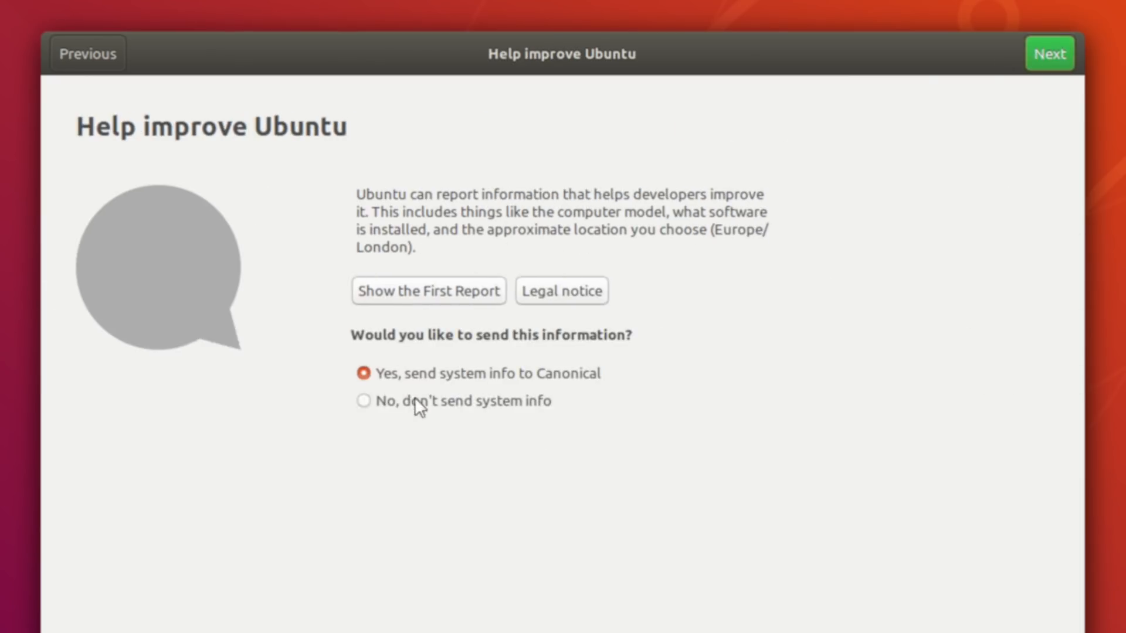
{"action": "left_click", "coordinate": [1048, 52]}
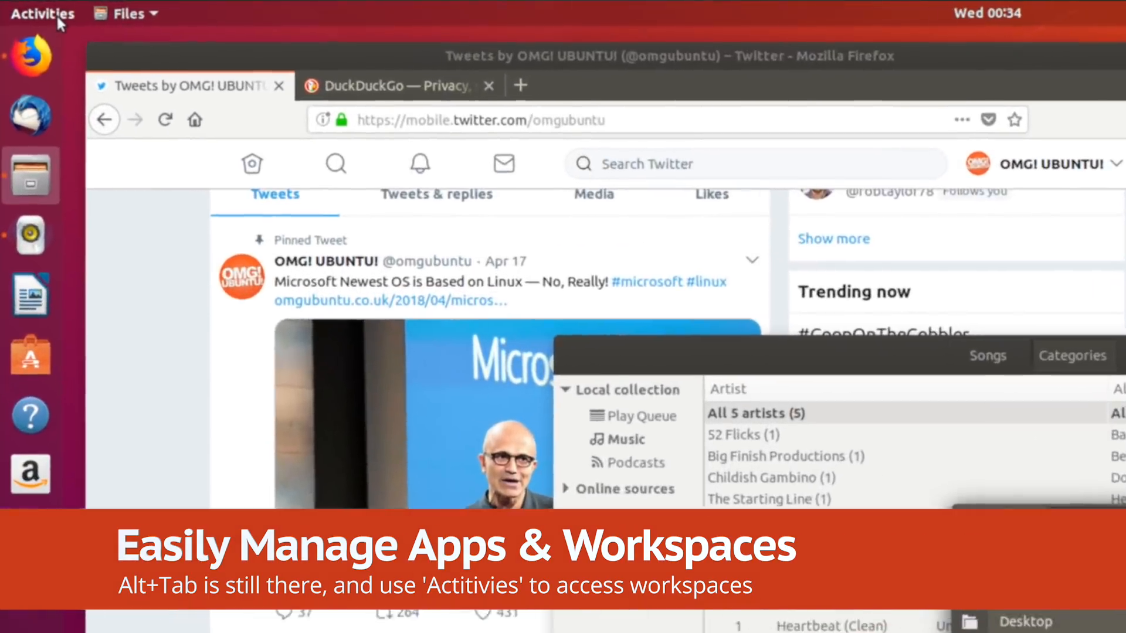
Use the Activities overview to search and bring the April 2018 Calendar above the other windows
{"action": "left_click", "coordinate": [42, 12]}
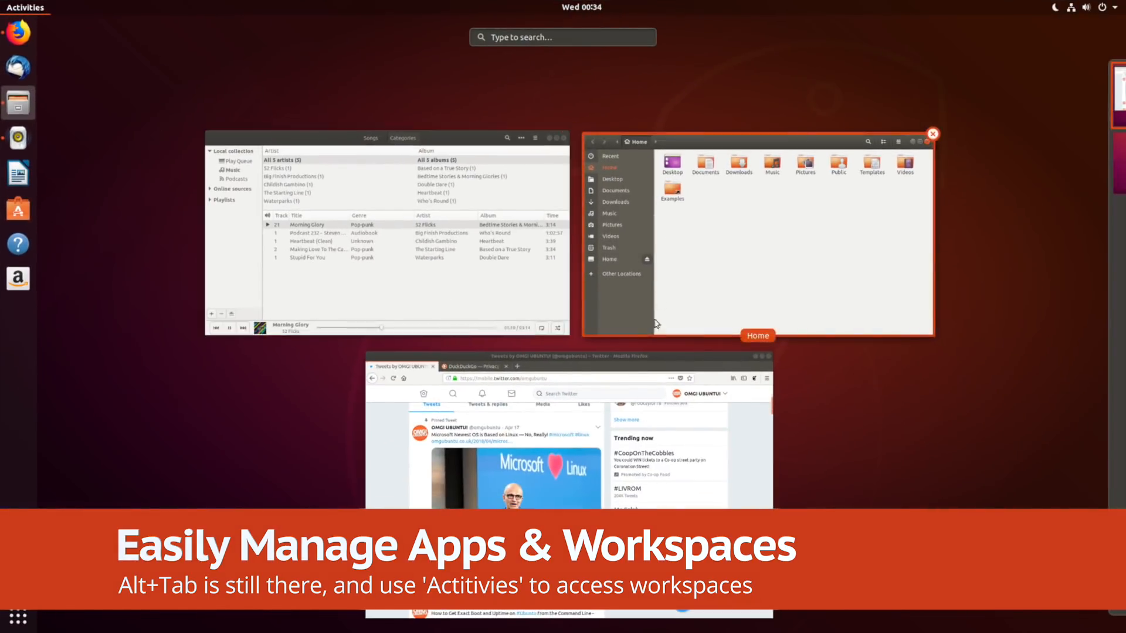
{"action": "type", "text": "d"}
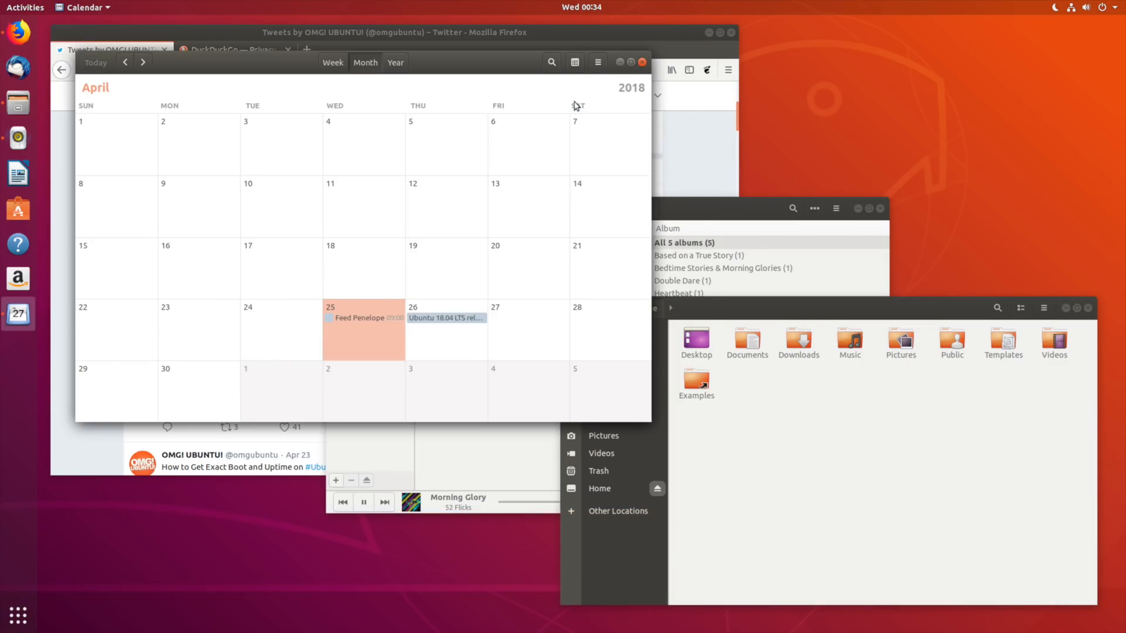
{"action": "left_click", "coordinate": [24, 7]}
{"action": "type", "text": "to"}
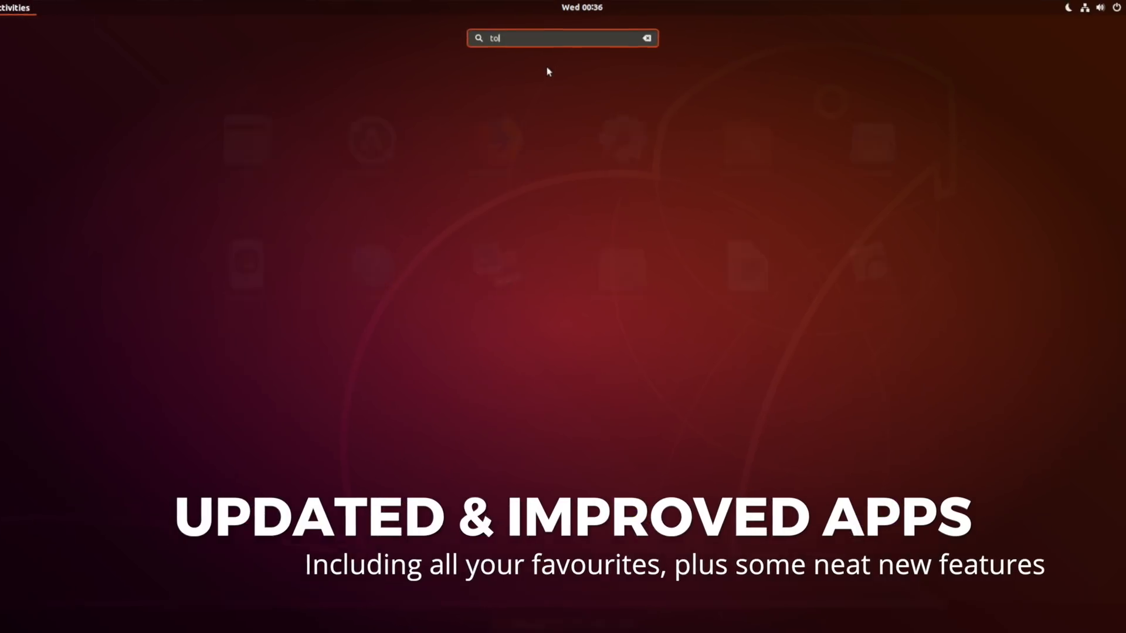
Add the 'feed penelope' task to the Personal list and pick an emoji for its notes
{"action": "key", "text": "Escape"}
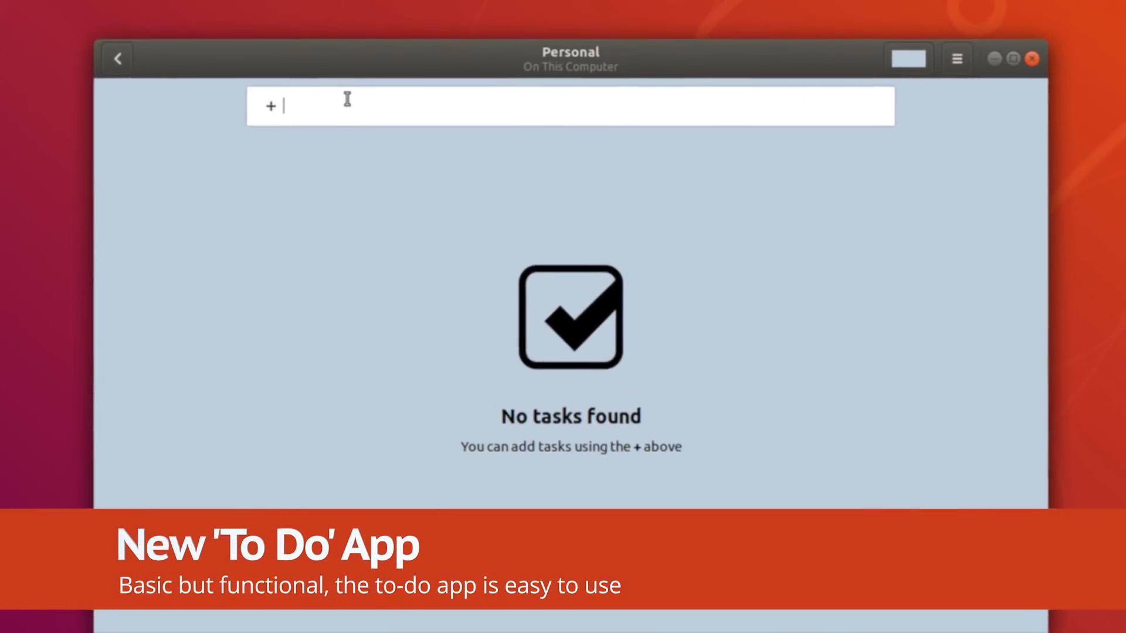
{"action": "type", "text": "feed enelope"}
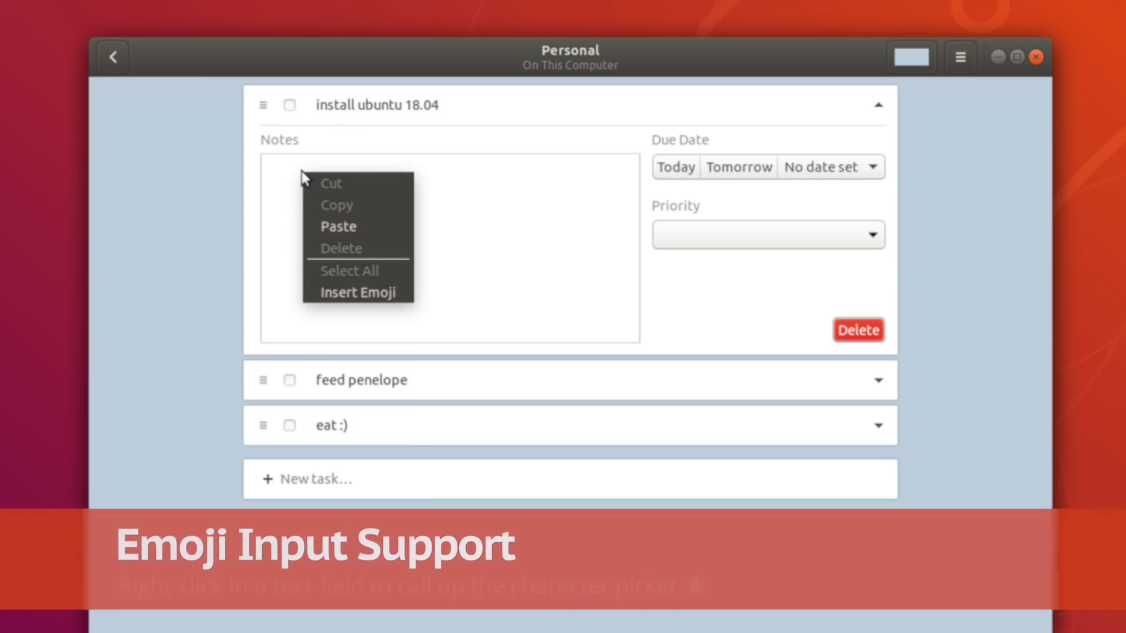
{"action": "left_click", "coordinate": [352, 292]}
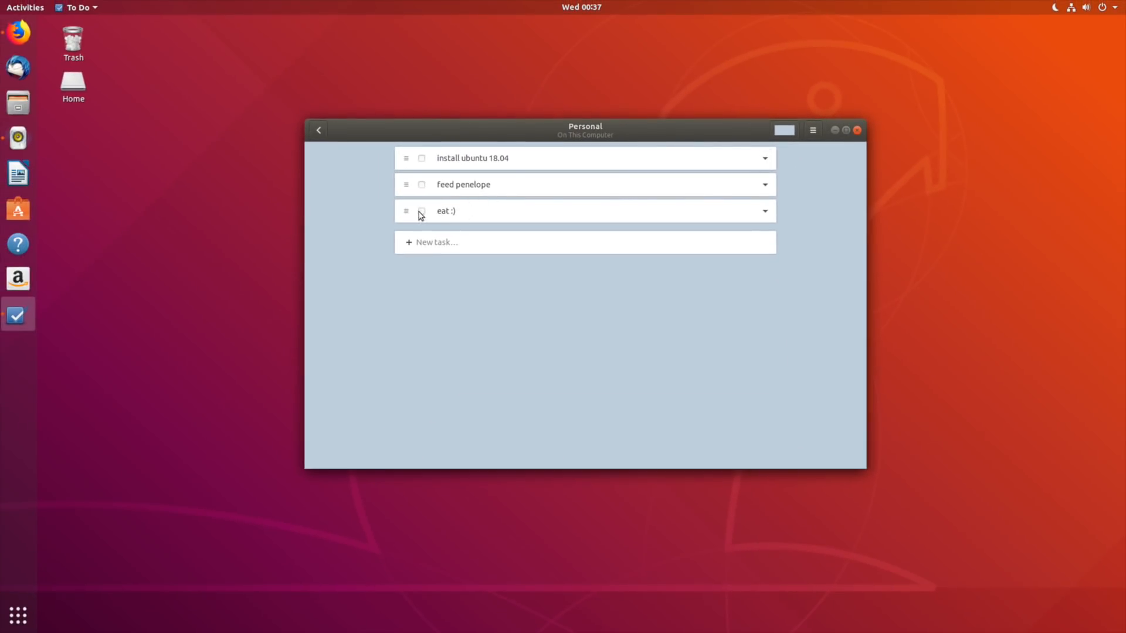
Browse the Communication & News category in Ubuntu Software and return to the front page
{"action": "left_click", "coordinate": [856, 130]}
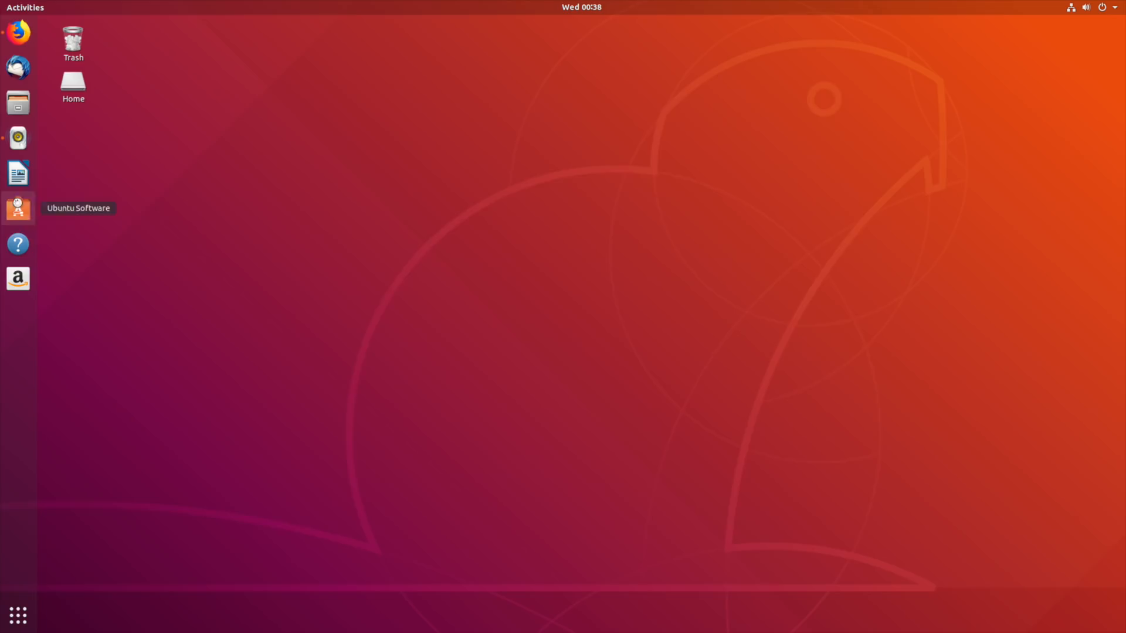
{"action": "left_click", "coordinate": [18, 209]}
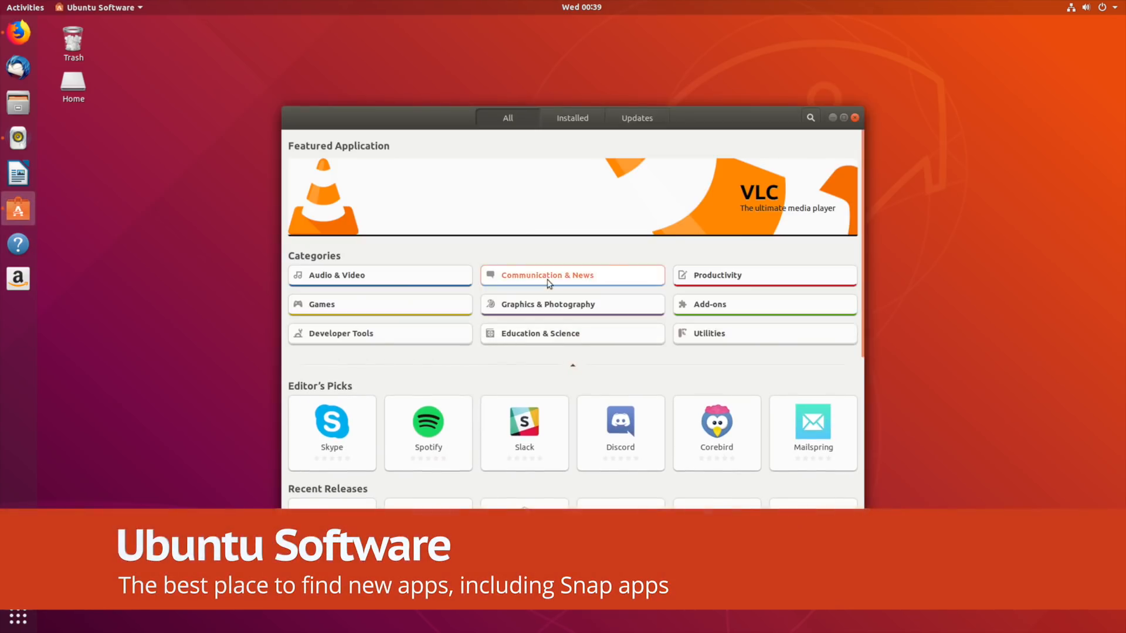
{"action": "left_click", "coordinate": [572, 274]}
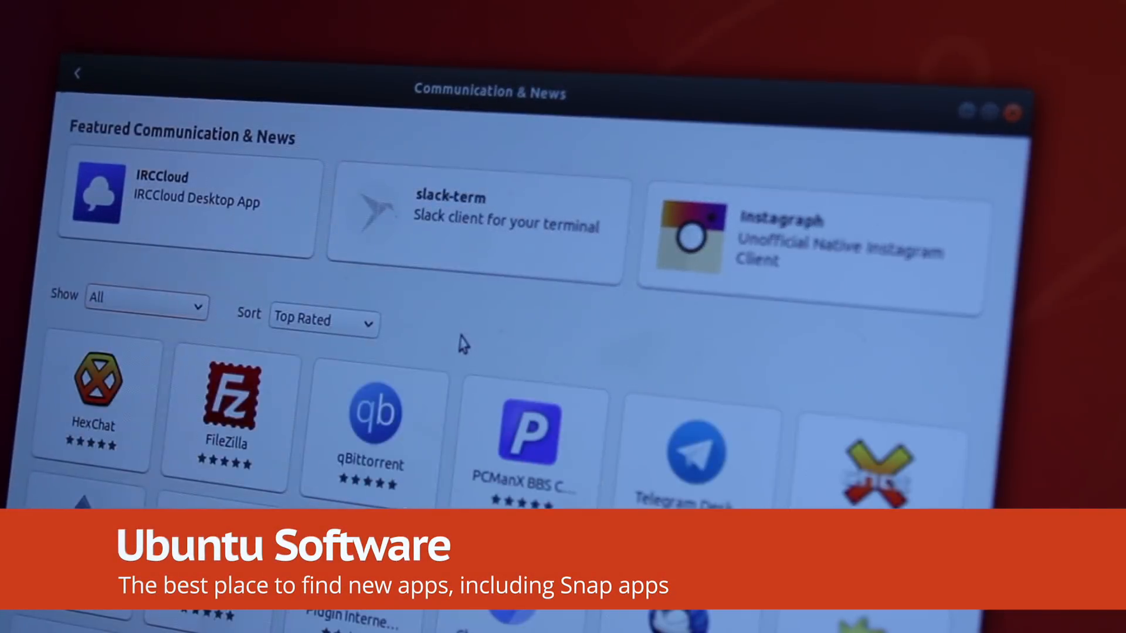
{"action": "scroll", "scroll_direction": "down", "scroll_amount": 3}
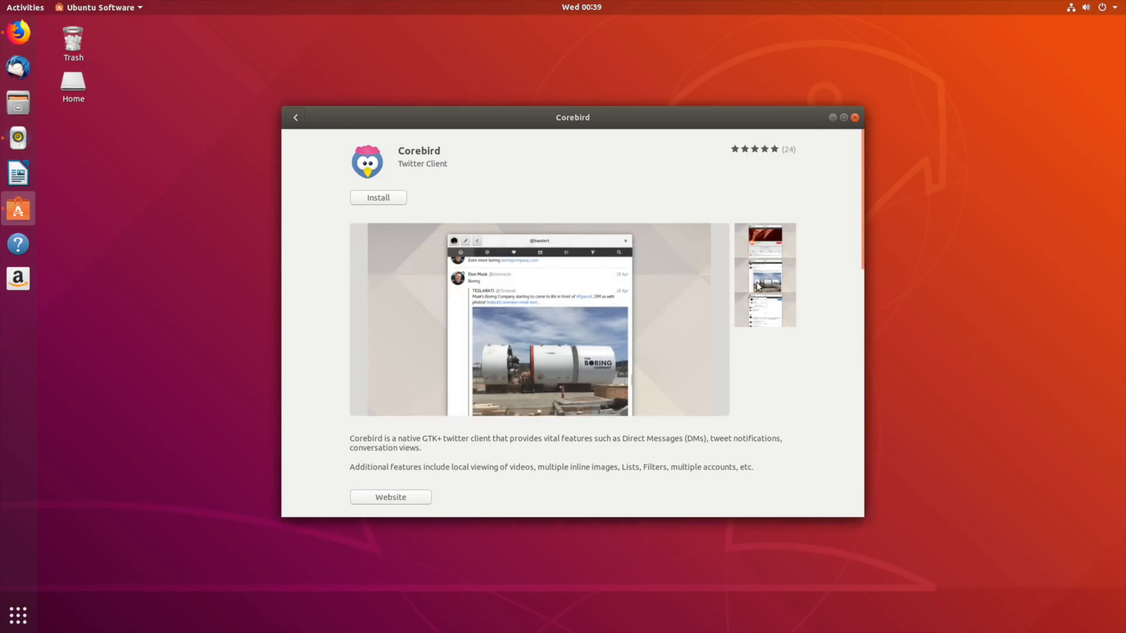
{"action": "left_click", "coordinate": [295, 118]}
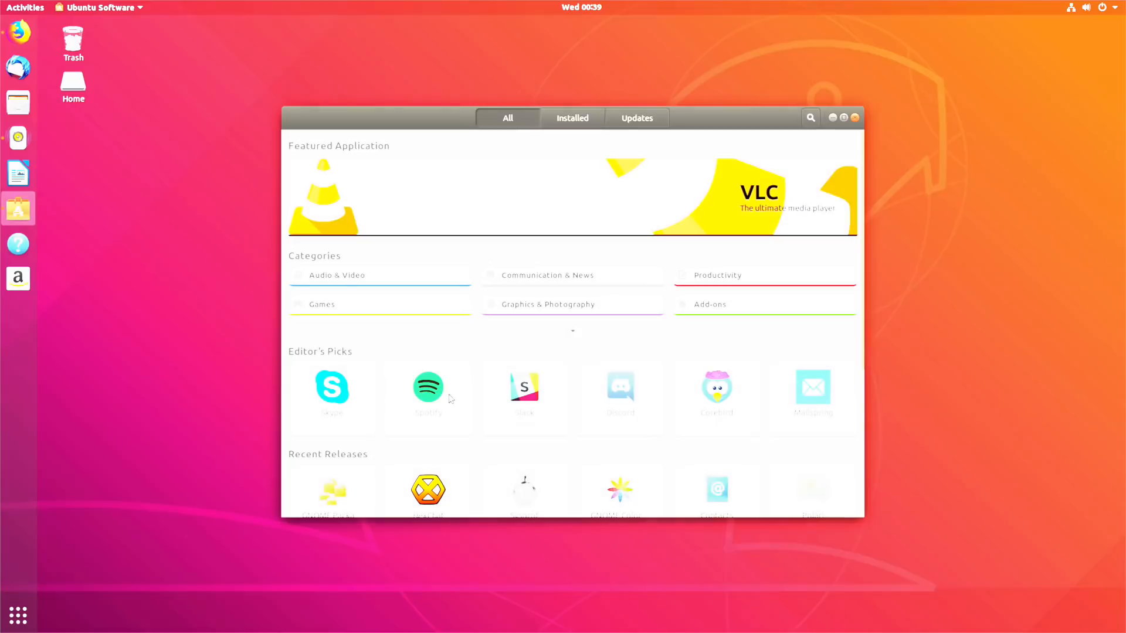
View the Spotify listing from Editor's Picks with its snap channel and details
{"action": "left_click", "coordinate": [427, 391]}
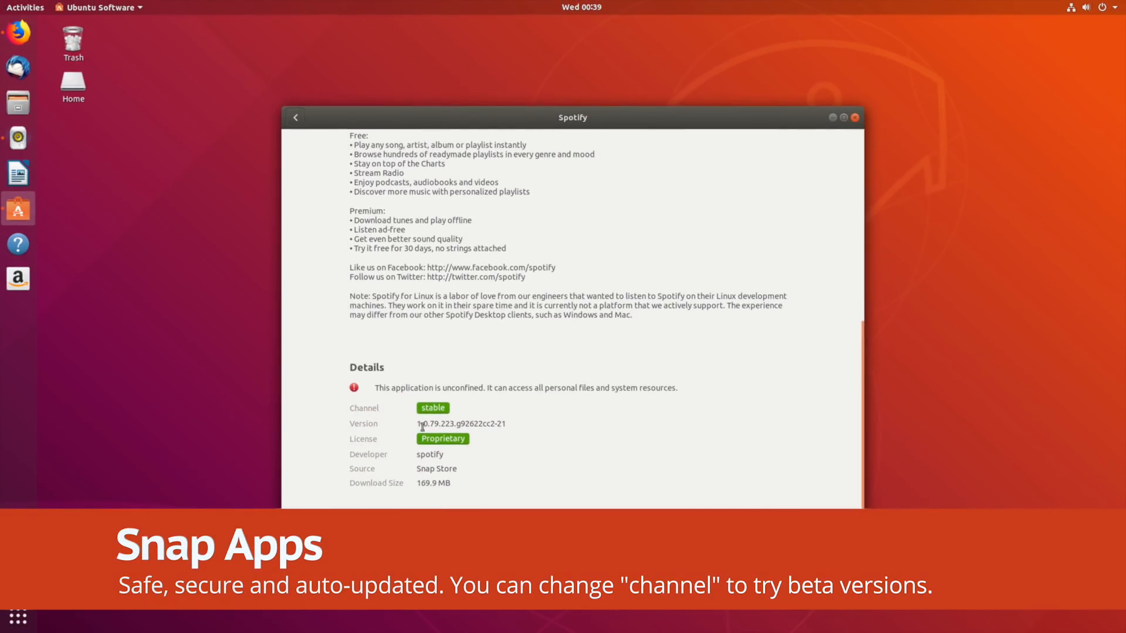
{"action": "left_click", "coordinate": [432, 408]}
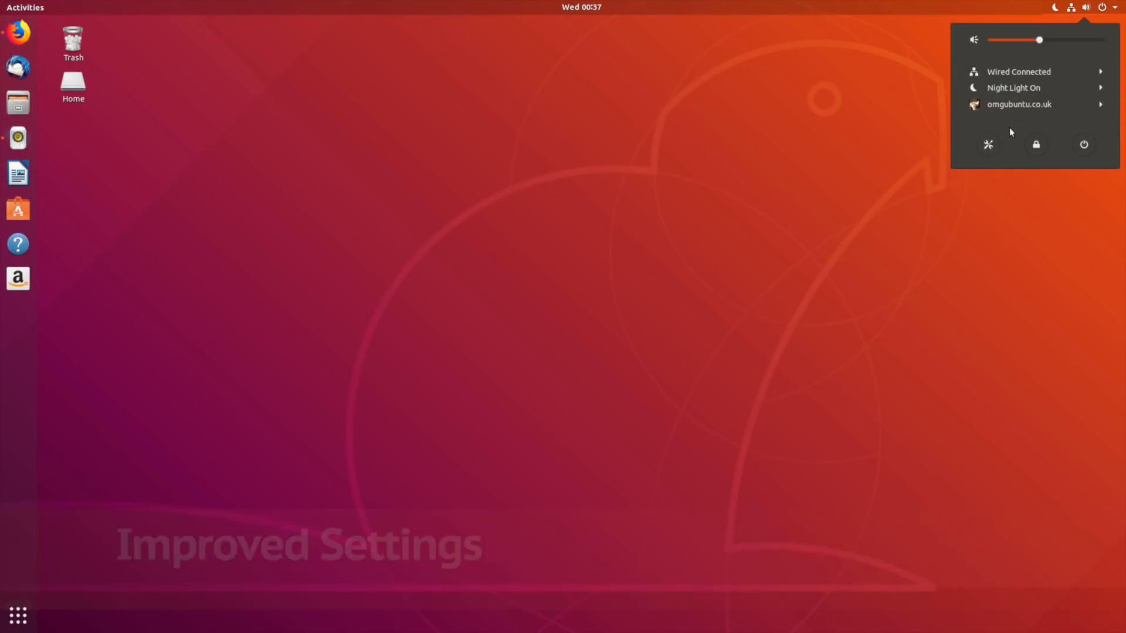
In Settings, place the dock along the bottom of the screen
{"action": "left_click", "coordinate": [987, 144]}
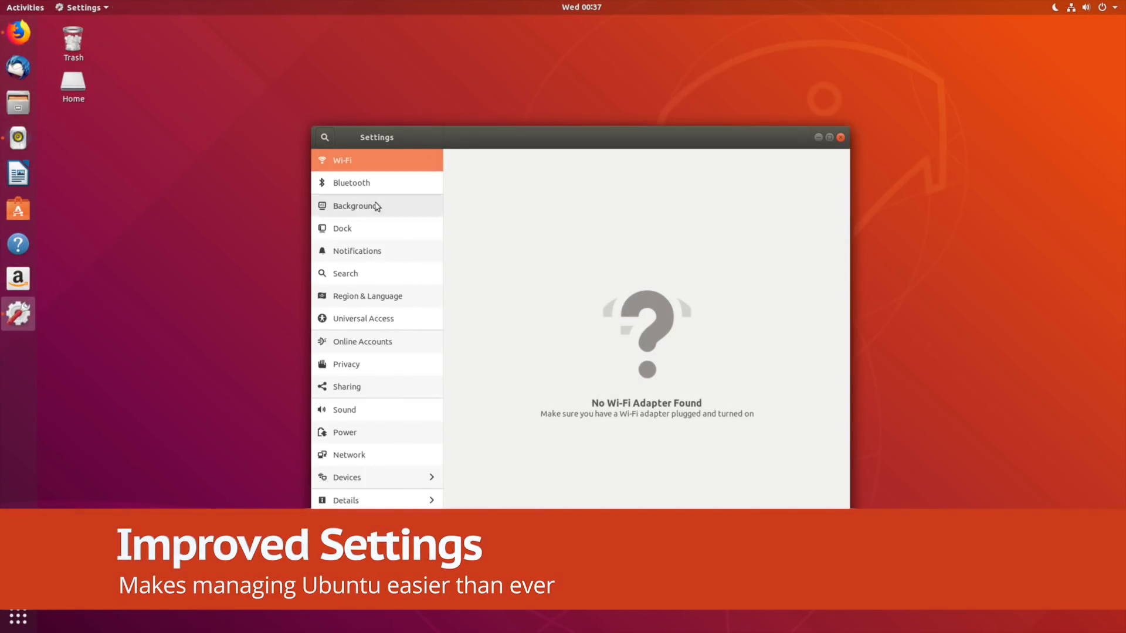
{"action": "left_click", "coordinate": [355, 207]}
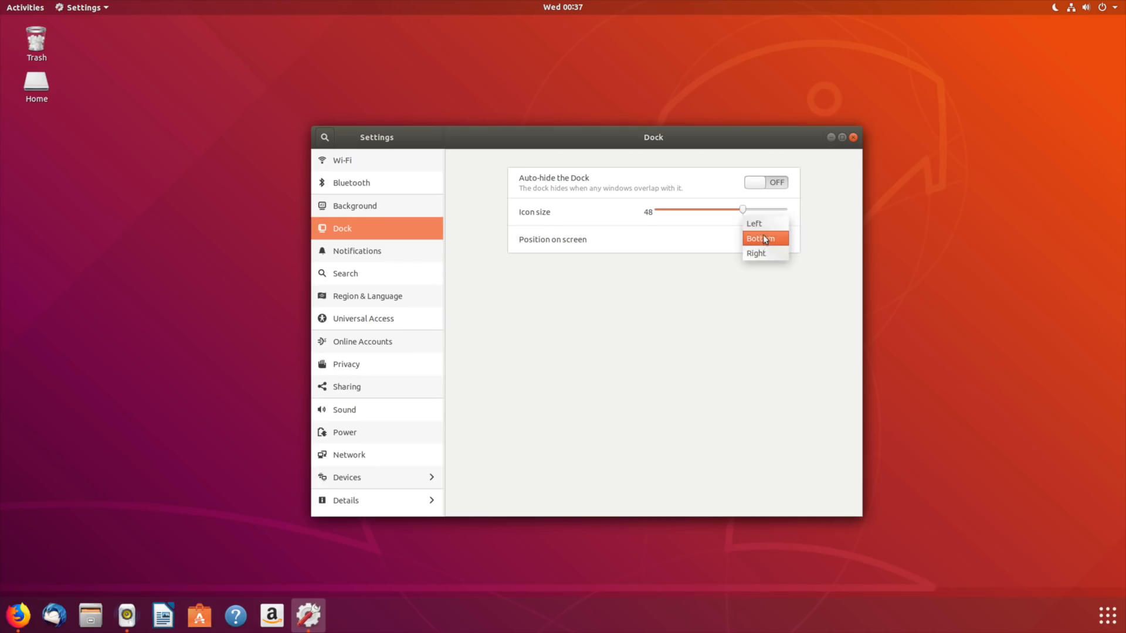
{"action": "left_click", "coordinate": [356, 251]}
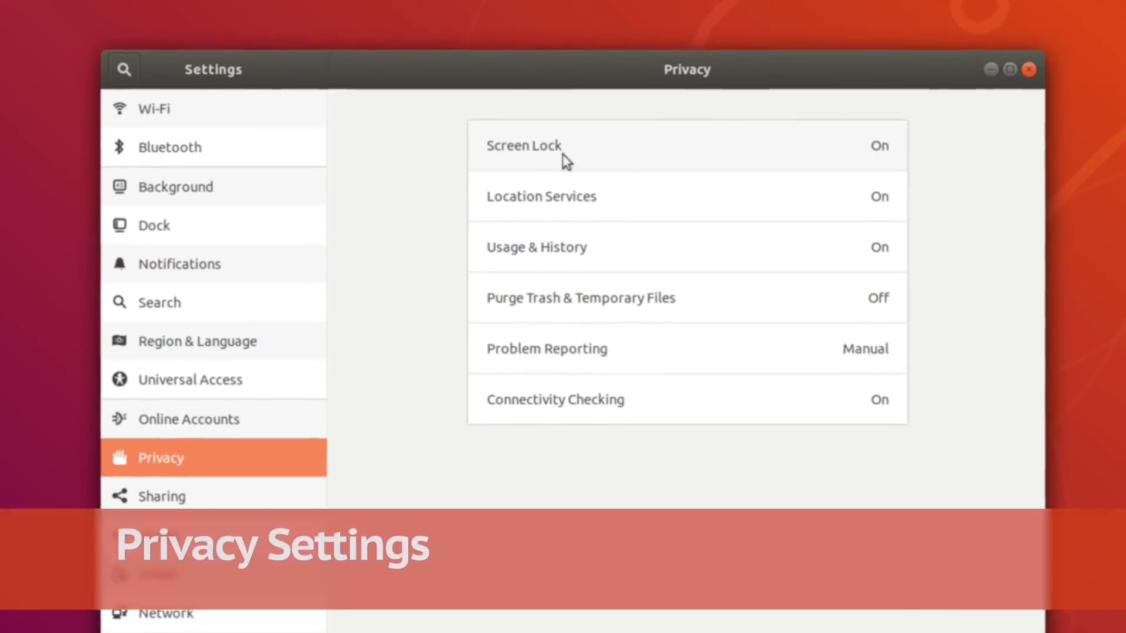
Review Privacy problem reporting, then turn on Night Light under Displays
{"action": "left_click", "coordinate": [545, 348]}
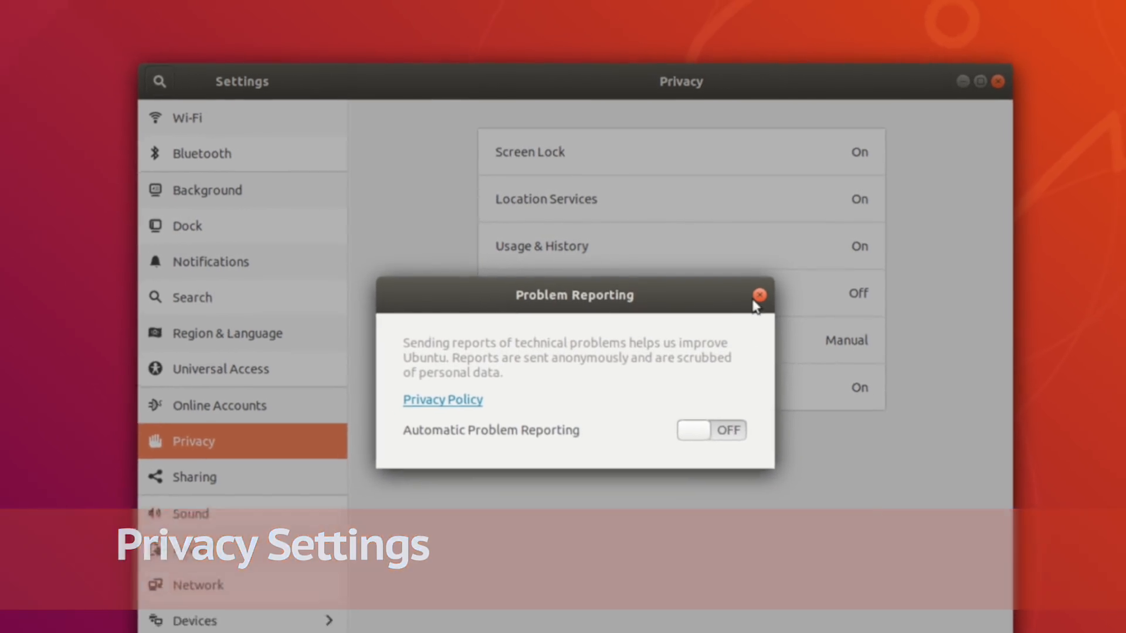
{"action": "left_click", "coordinate": [759, 295]}
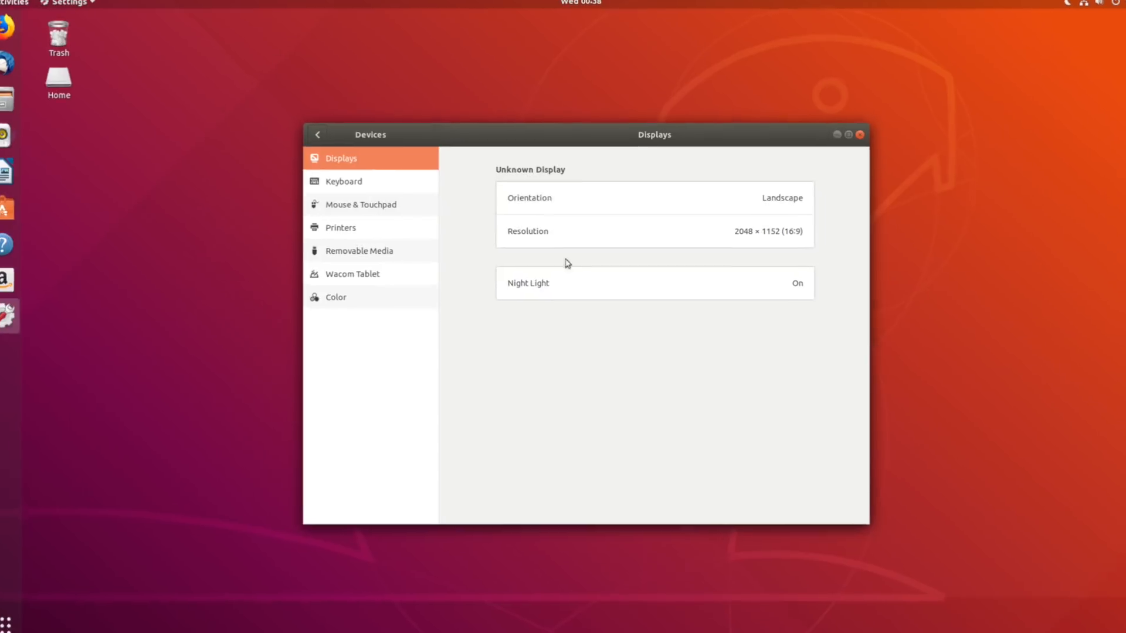
{"action": "left_click", "coordinate": [653, 282]}
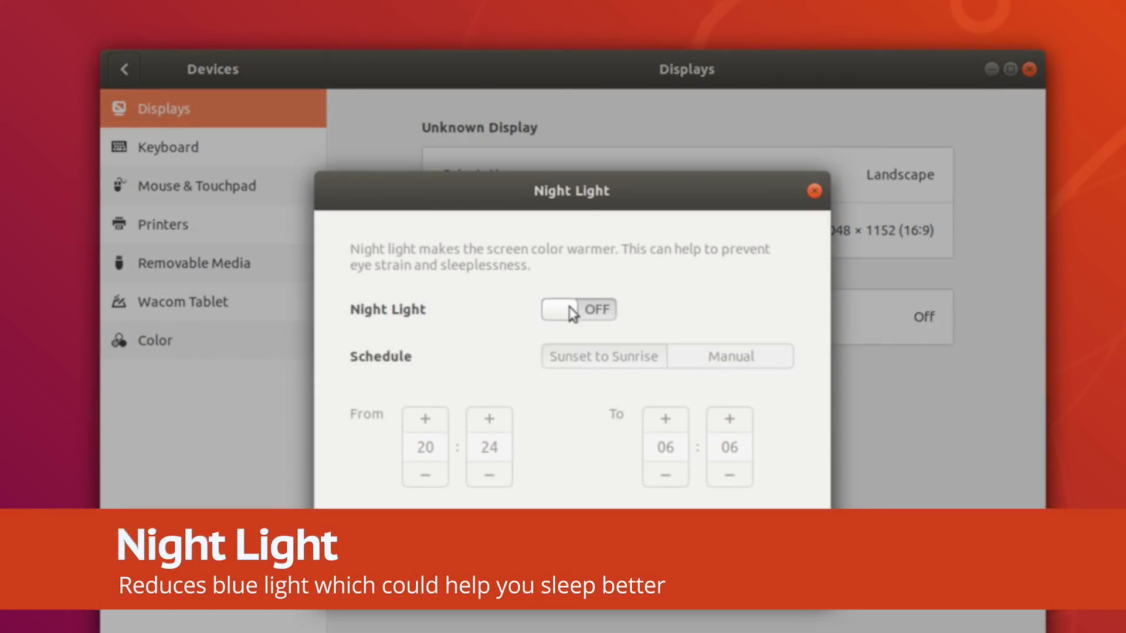
{"action": "left_click", "coordinate": [578, 309]}
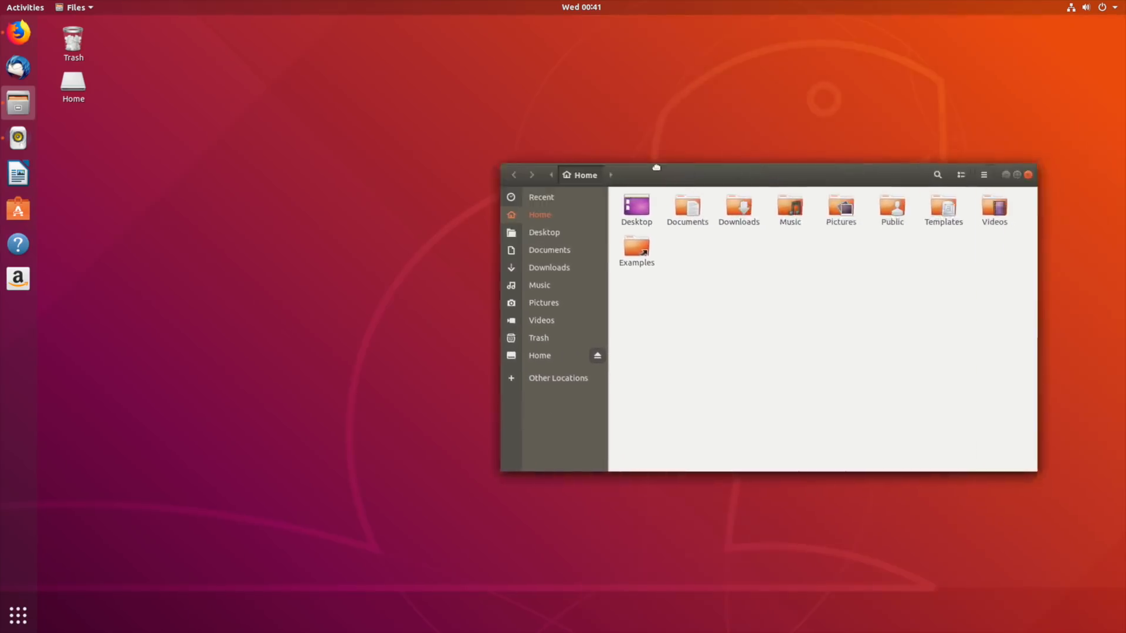
Move the Home folder window across the desktop
{"action": "left_click_drag", "start_coordinate": [654, 175], "coordinate": [231, 108]}
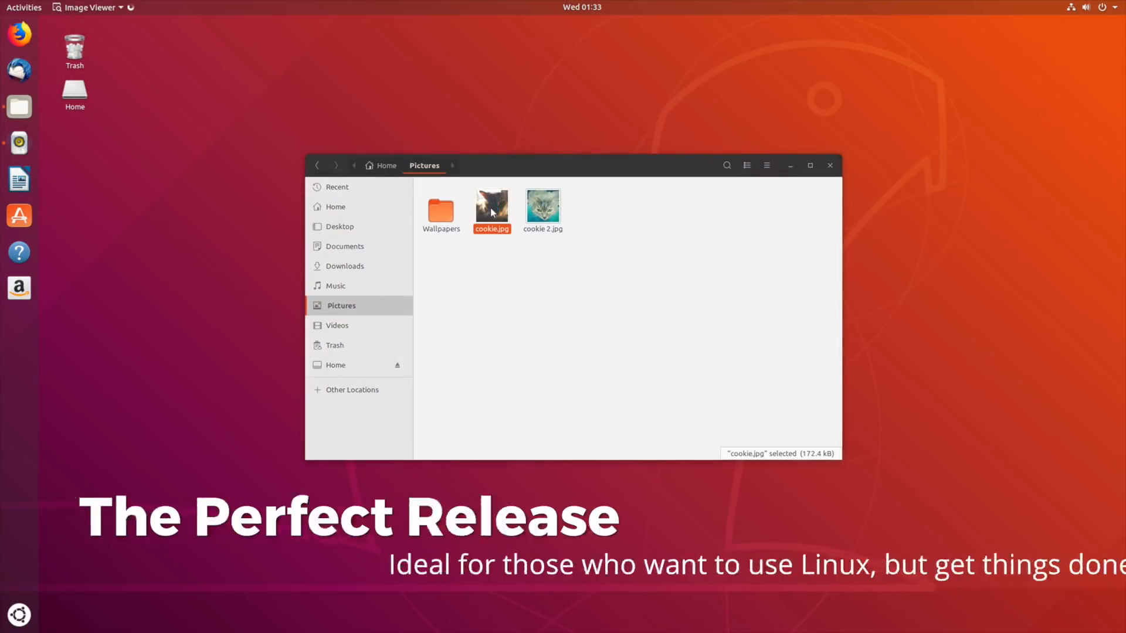
Open the cat photo cookie.jpg from Pictures in Image Viewer
{"action": "double_click", "coordinate": [491, 204]}
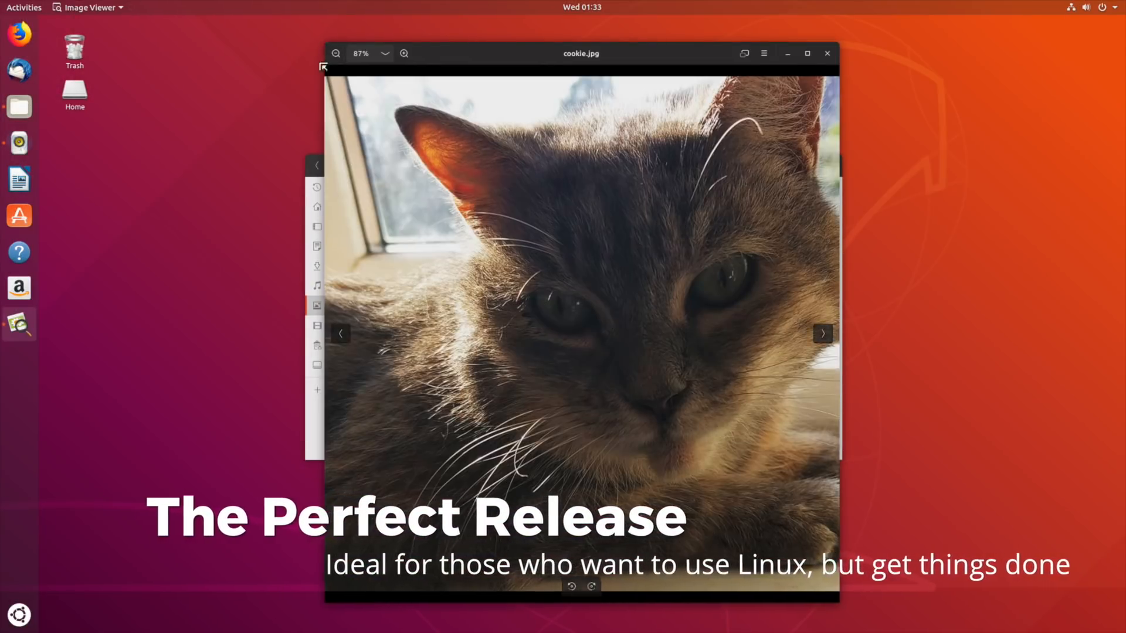